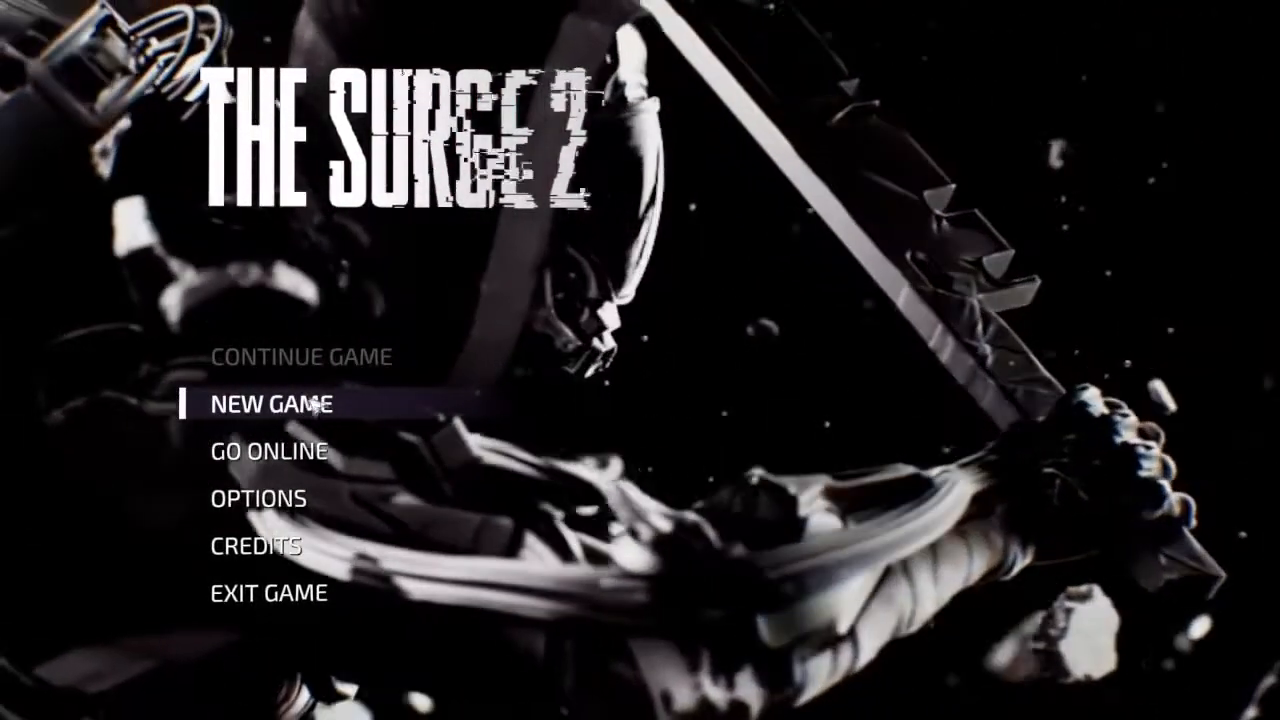
# Step: Bring up WinRAR extraction options for The.Surge.2-Repack-Games.com archive
pyautogui.click(274, 405)
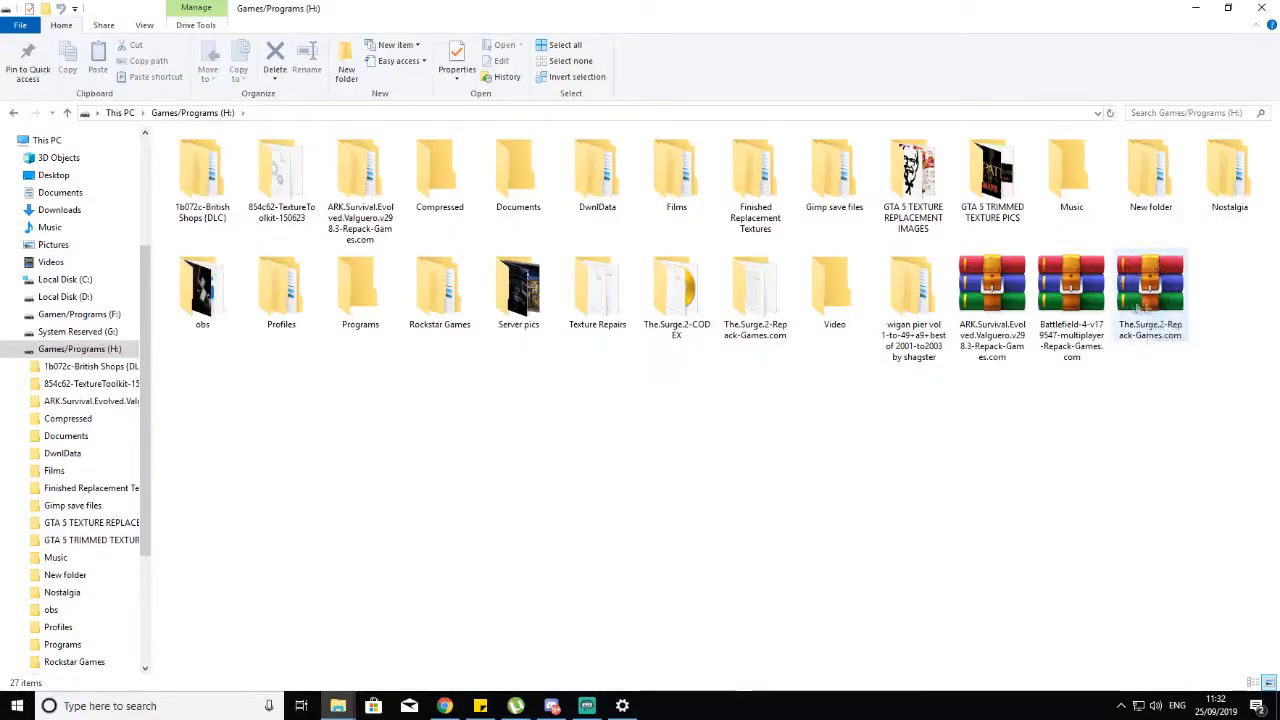
pyautogui.rightClick(1150, 290)
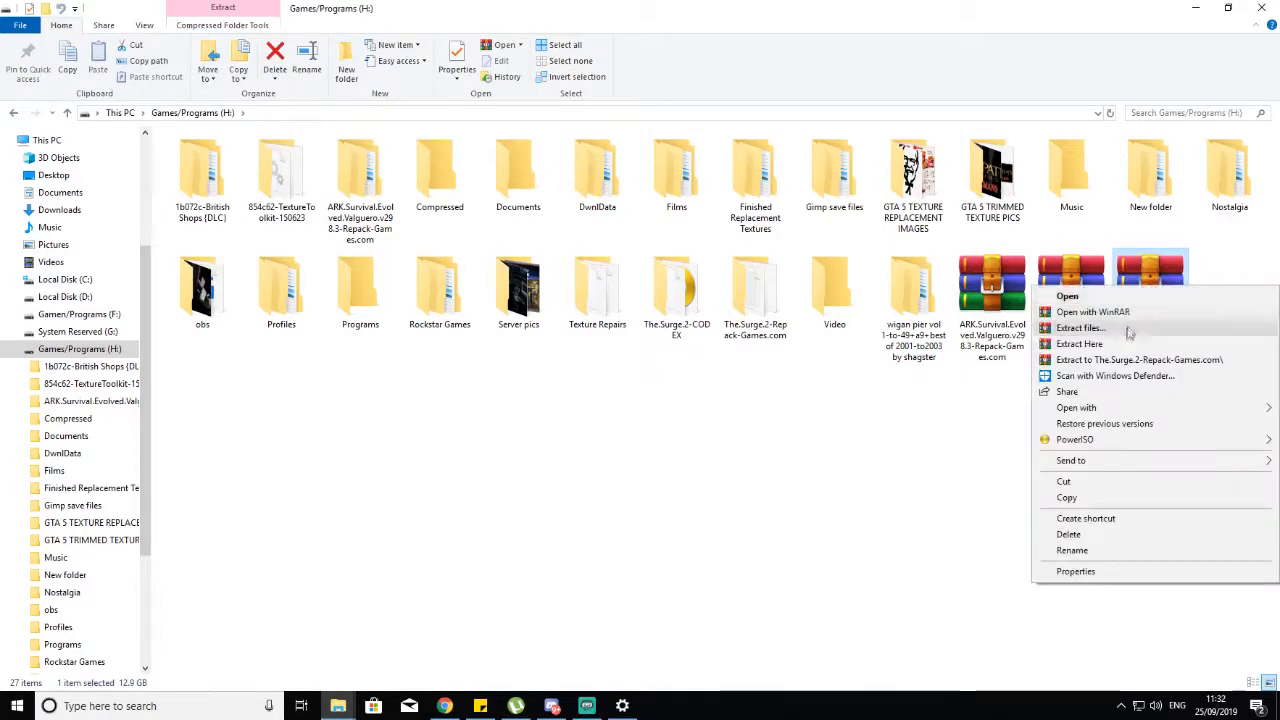
pyautogui.moveTo(1135, 359)
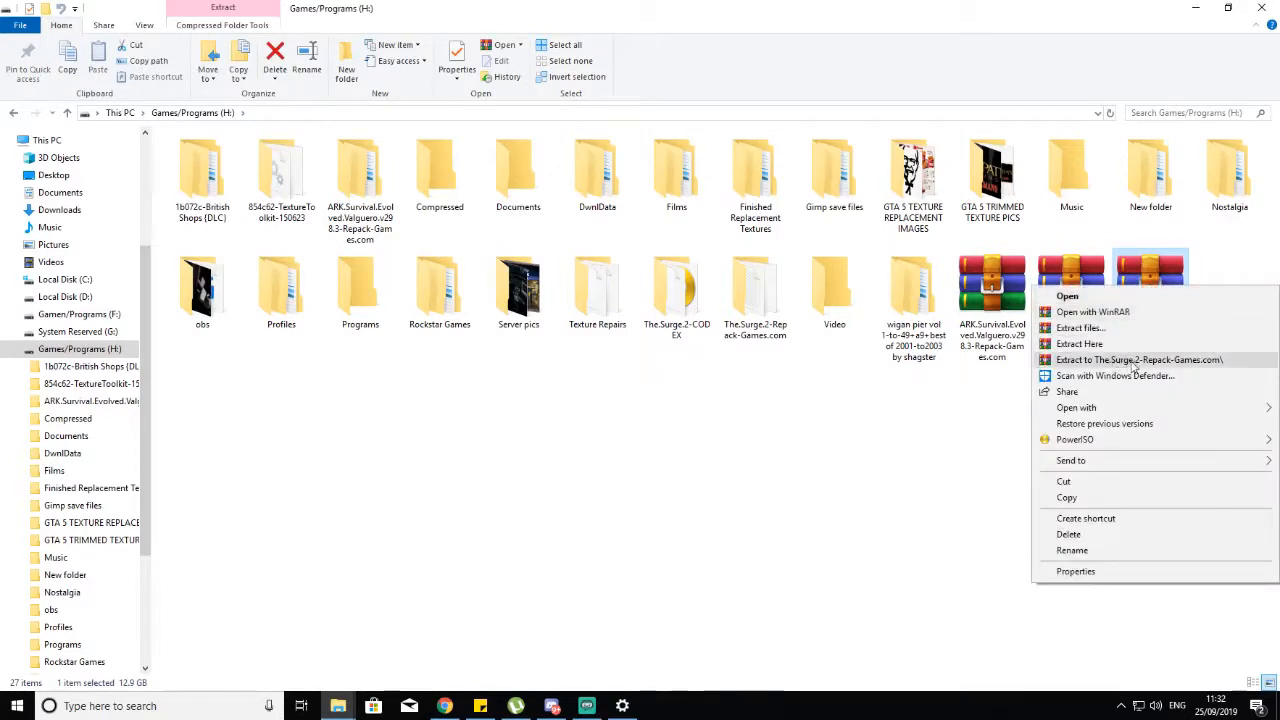
pyautogui.moveTo(1100, 375)
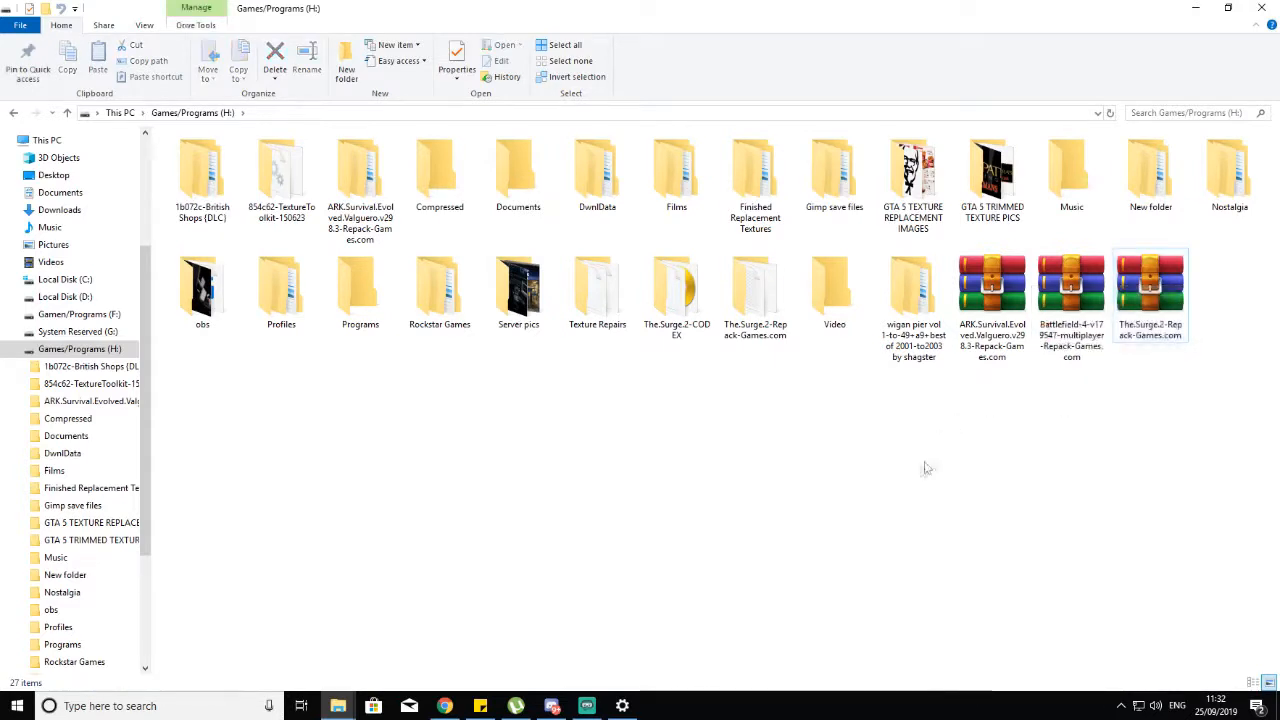
# Step: Enter the extracted repack folder and open 'The Surge 2' game folder
pyautogui.click(755, 290)
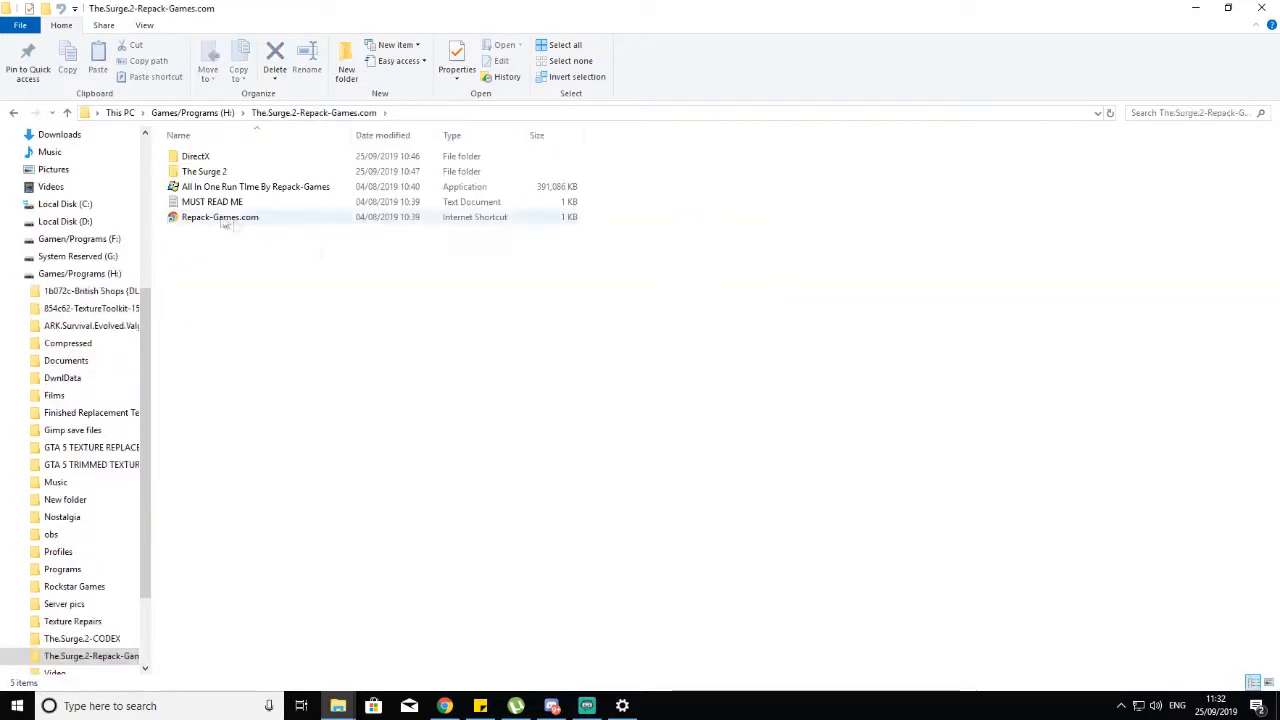
pyautogui.click(195, 156)
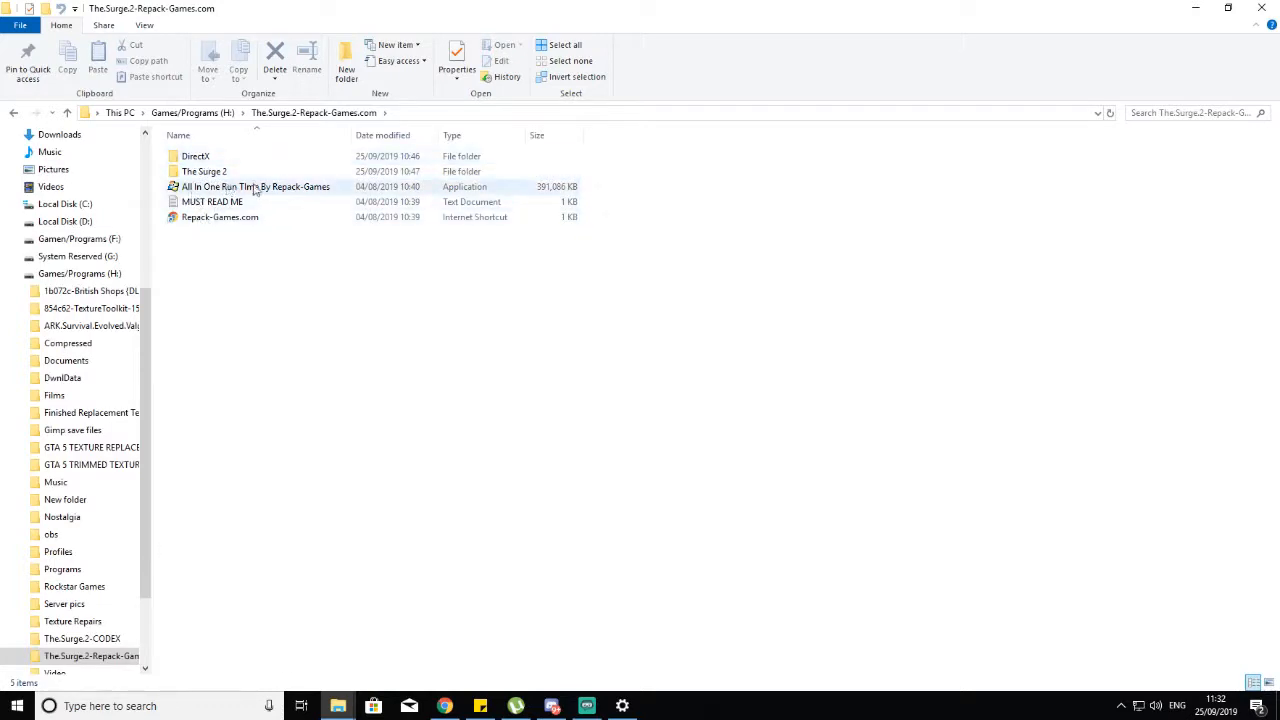
pyautogui.moveTo(240, 190)
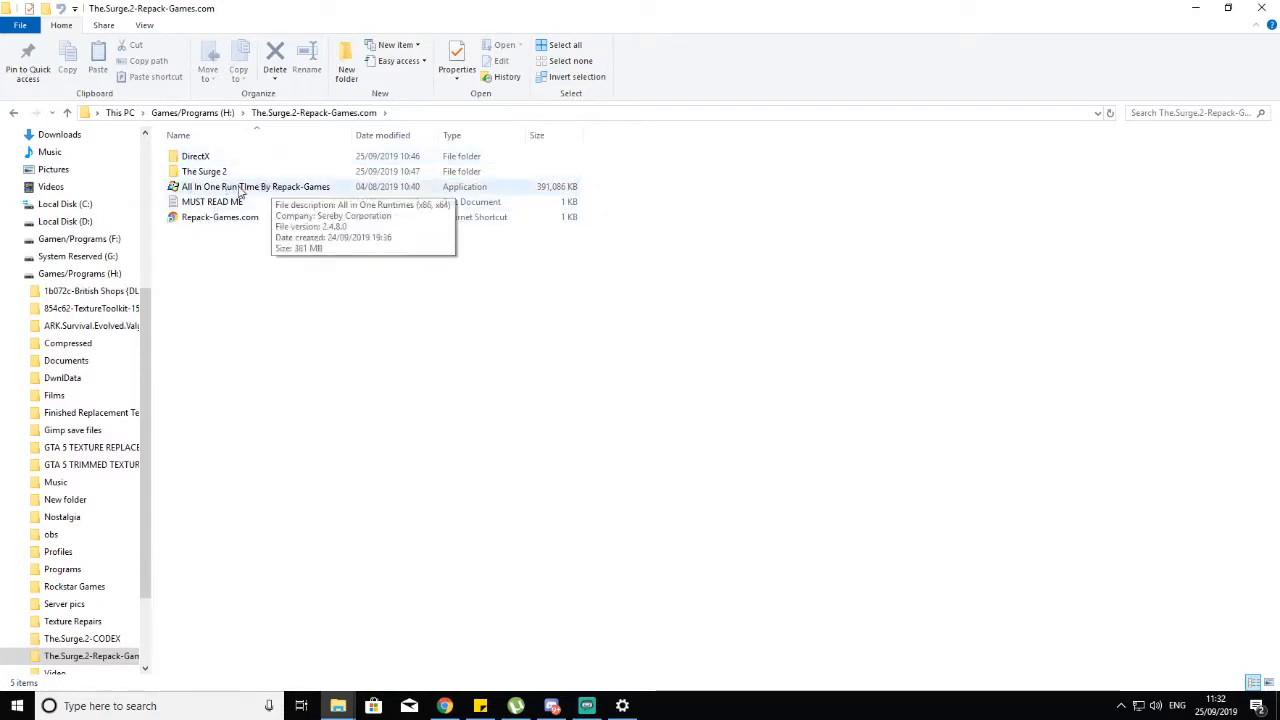
pyautogui.doubleClick(204, 171)
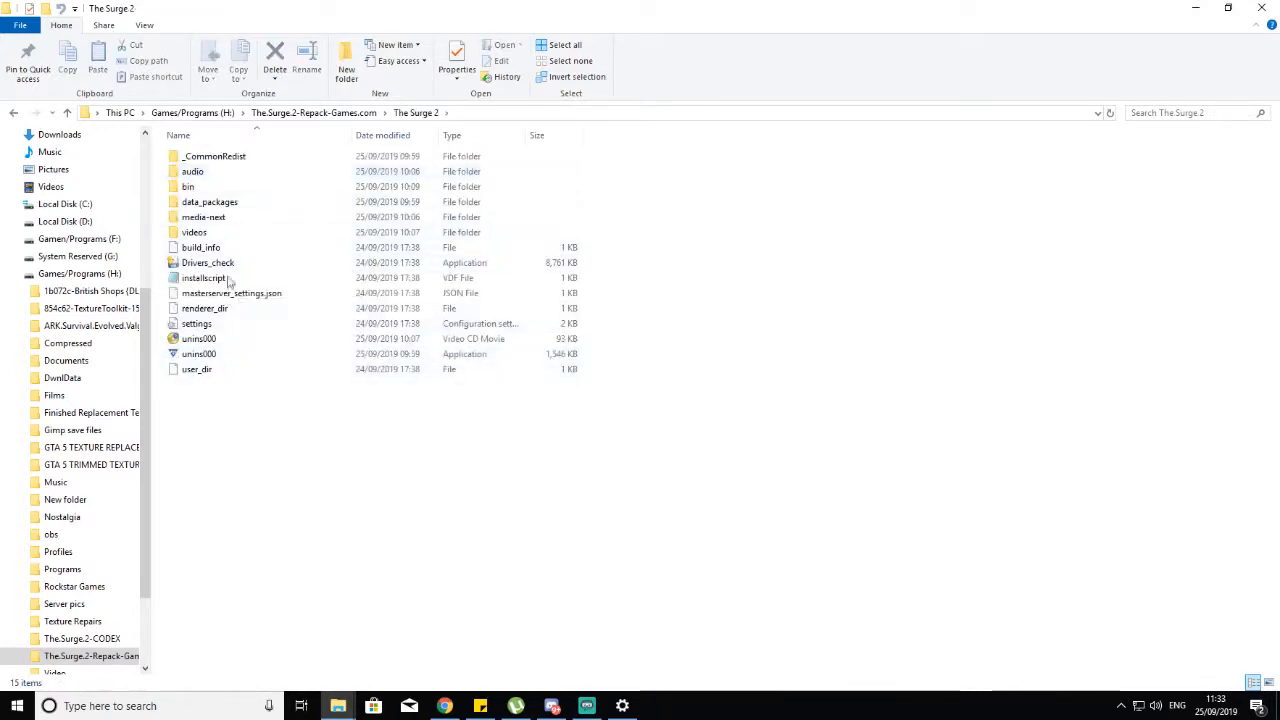
# Step: Open the bin folder inside The Surge 2 game folder
pyautogui.click(188, 187)
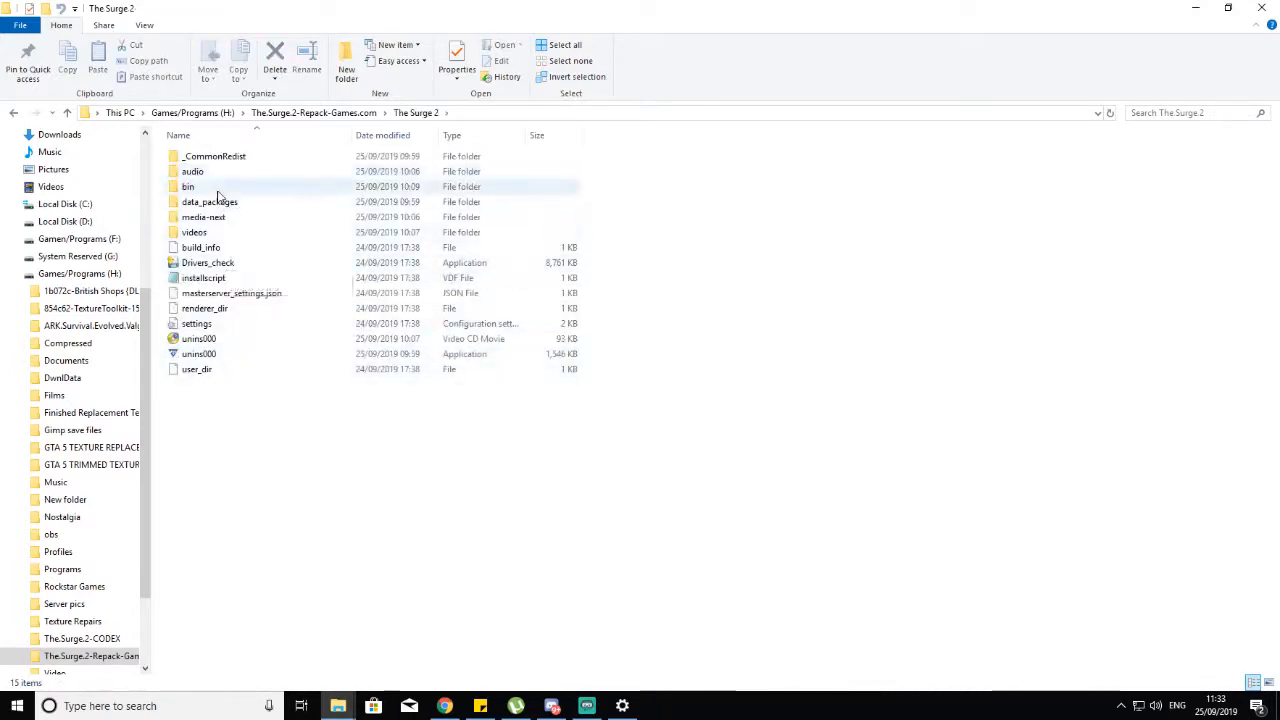
pyautogui.doubleClick(188, 187)
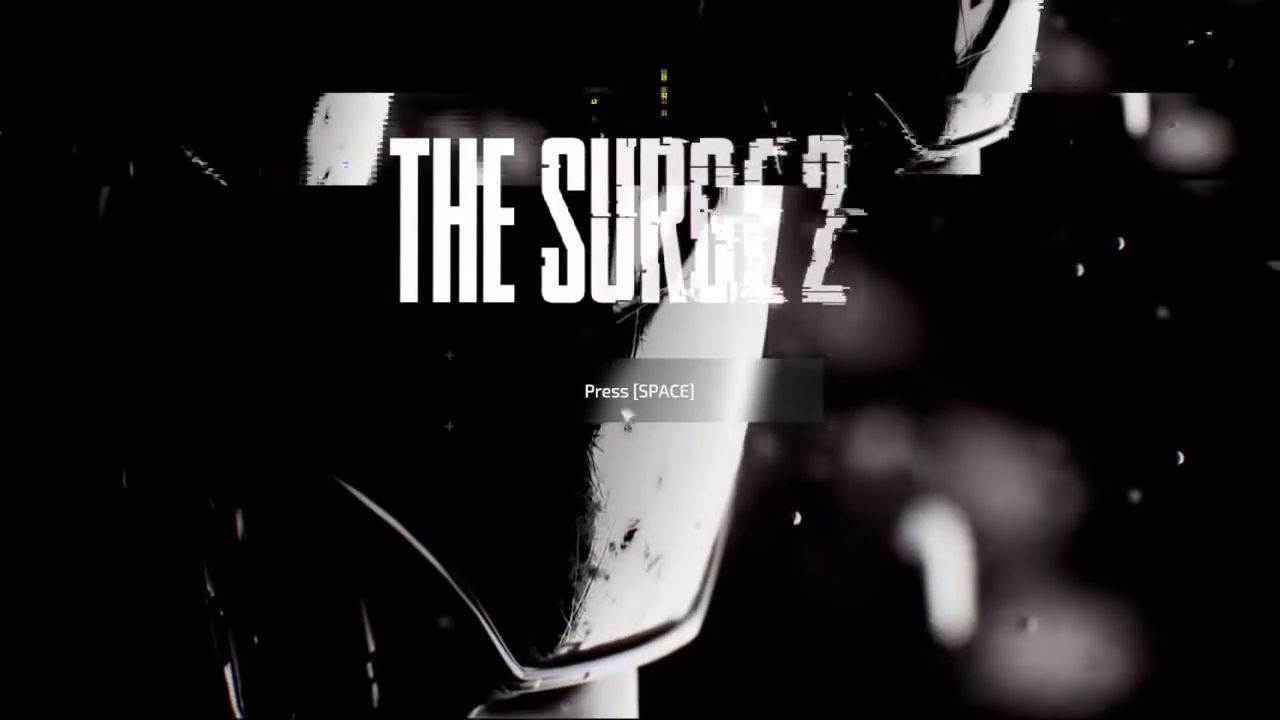
# Step: Pass the title screen with Space and dismiss the Online Connection Error with OK
pyautogui.press('space')
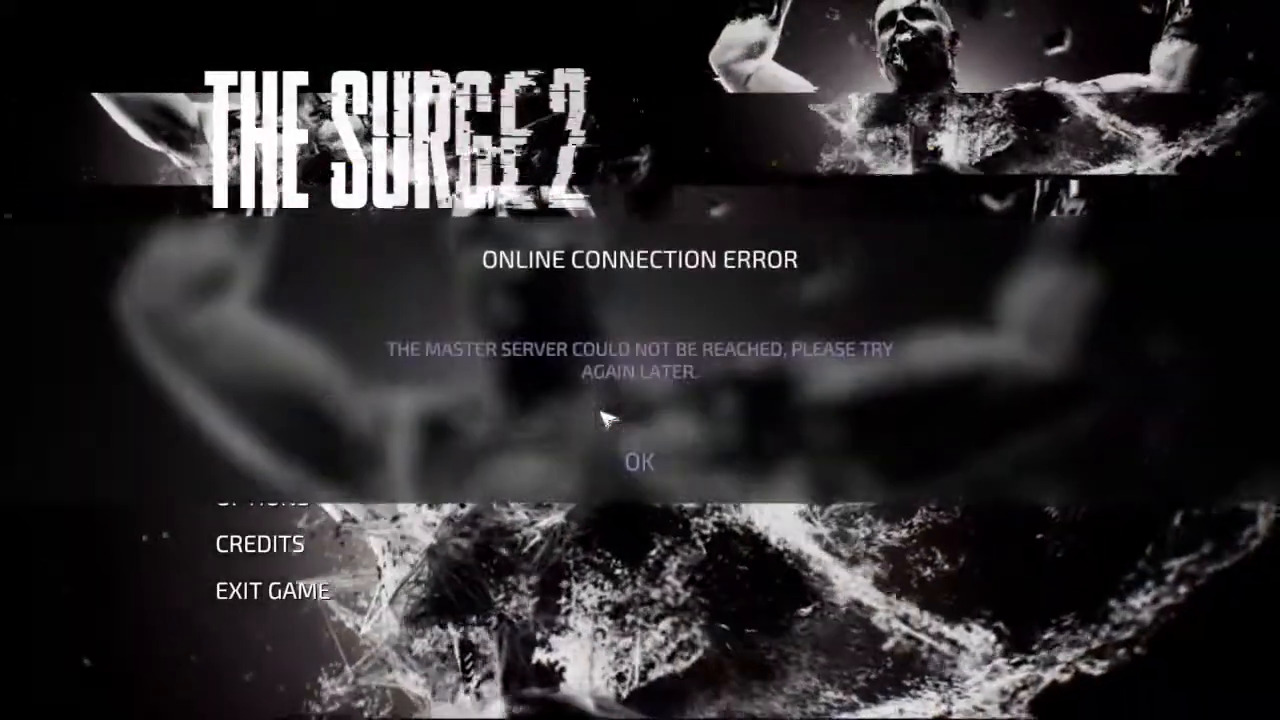
pyautogui.click(639, 462)
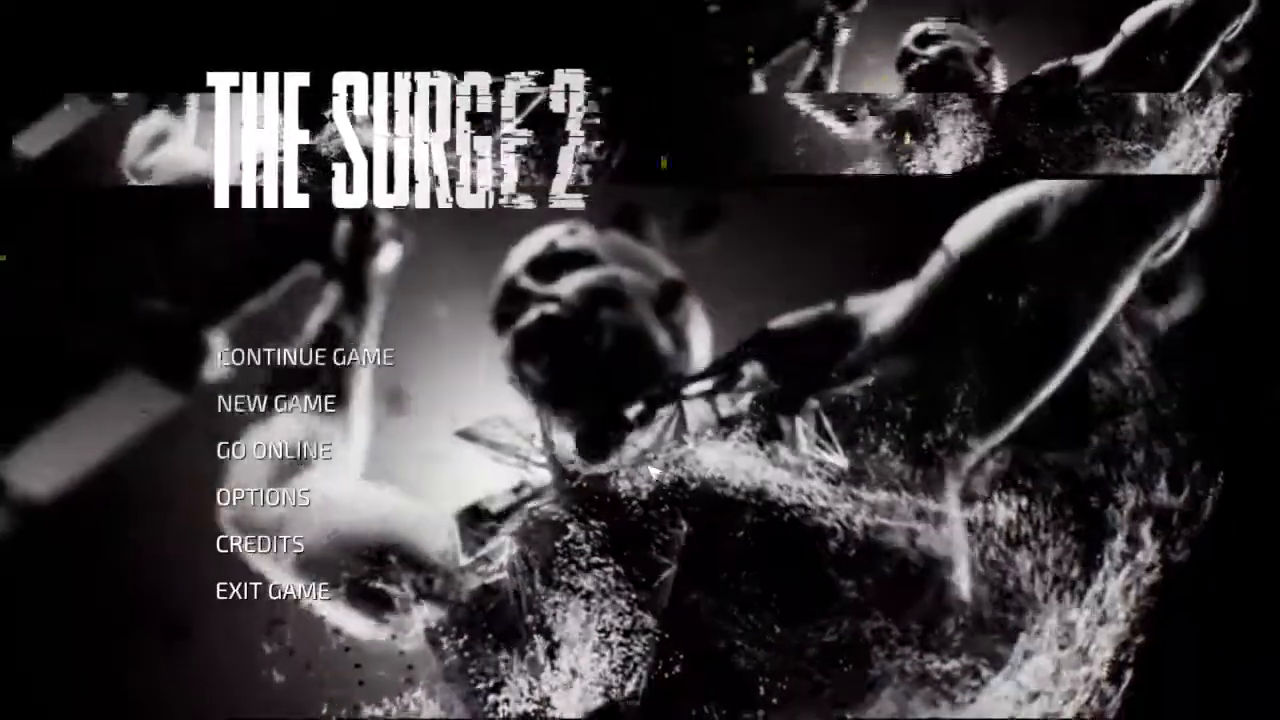